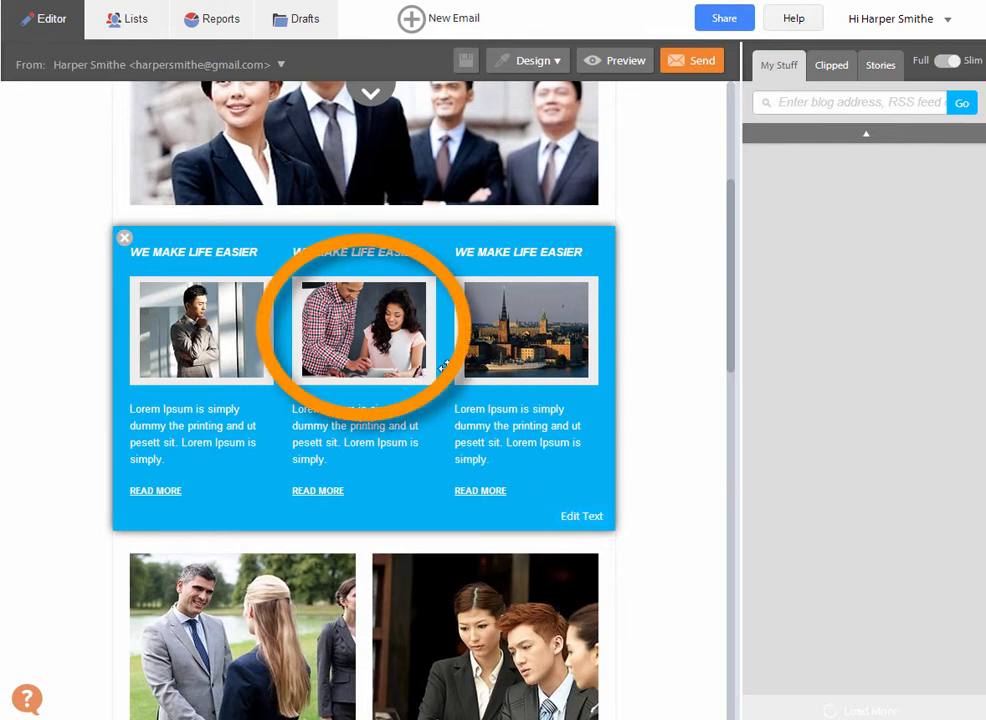
pyautogui.moveTo(580, 520)
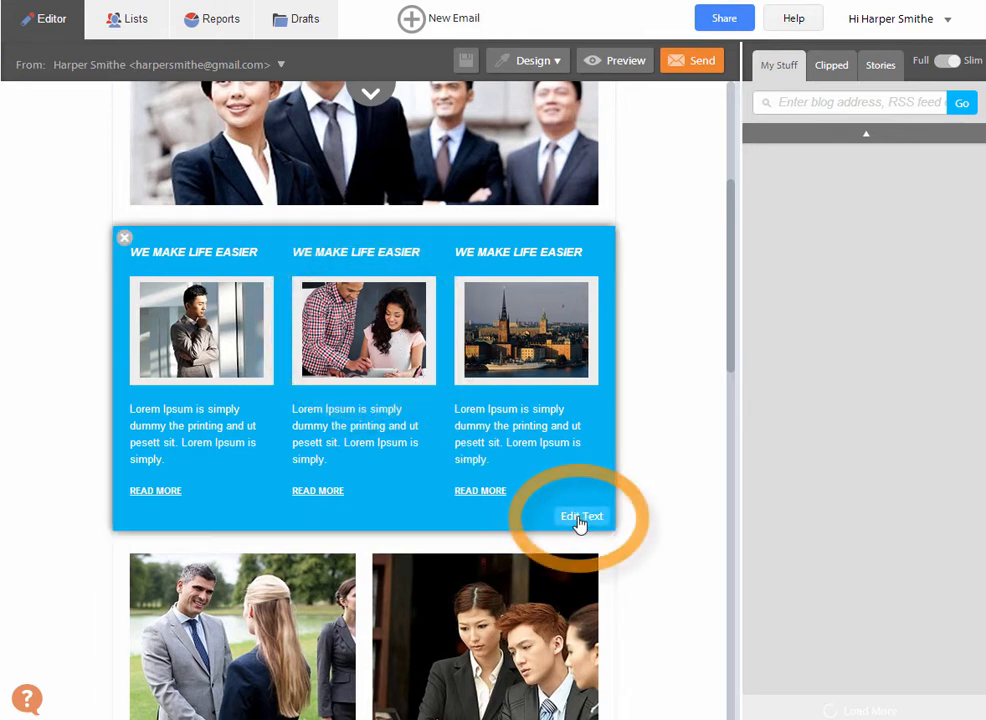
# - Open the blue 'We make life easier' three-column block in the rich text editor
pyautogui.click(580, 516)
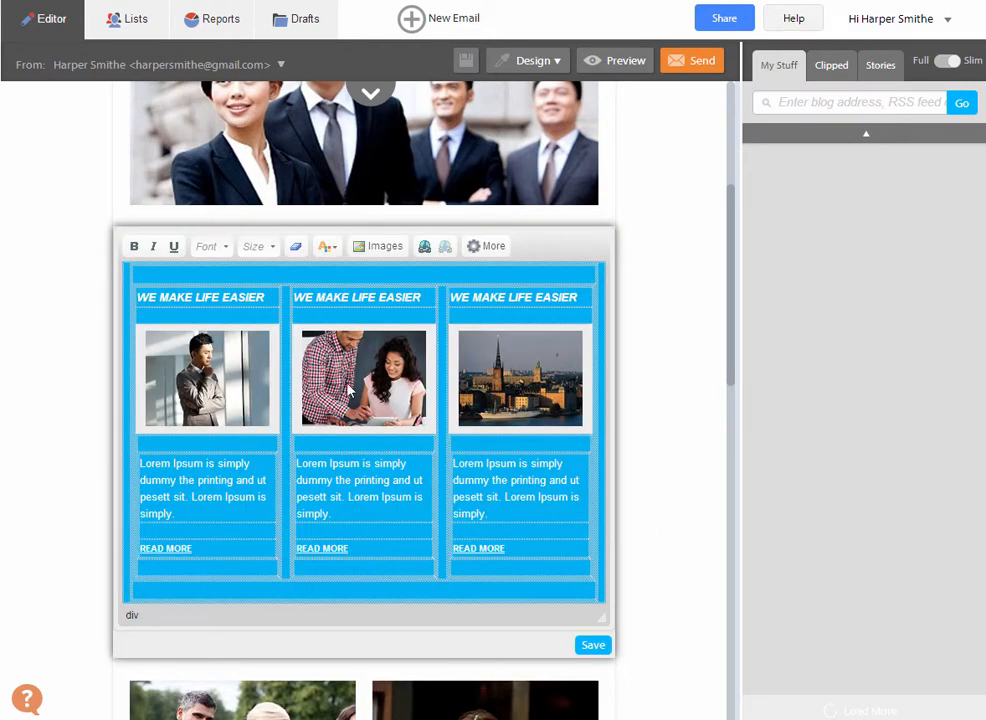
pyautogui.moveTo(356, 376)
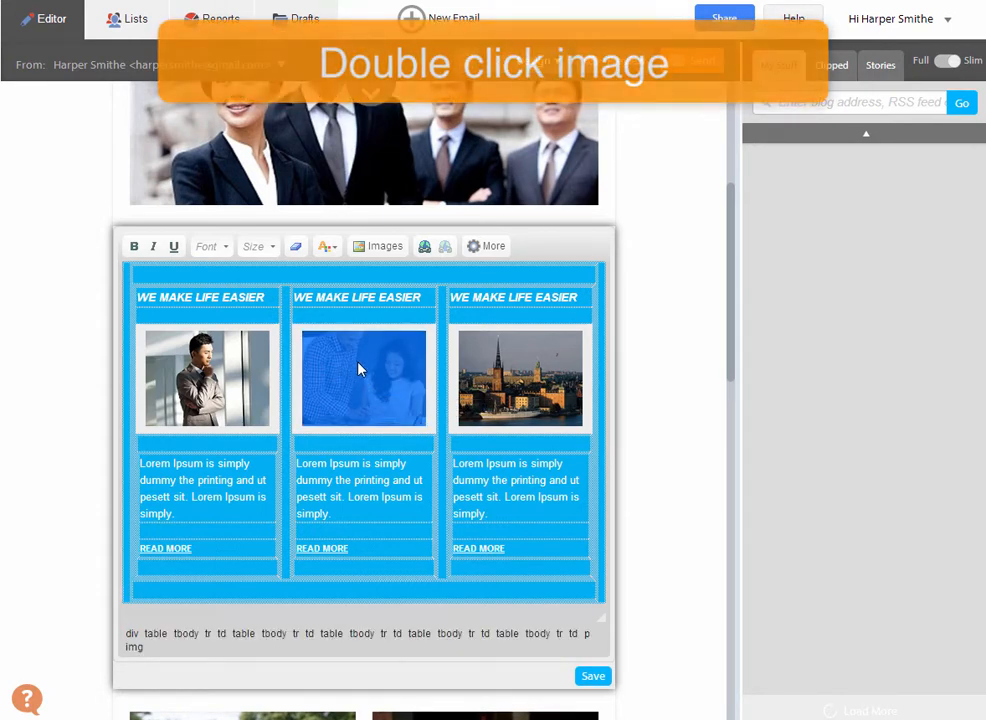
# - Delete the middle column's photo and bring up the image upload window
pyautogui.doubleClick(364, 378)
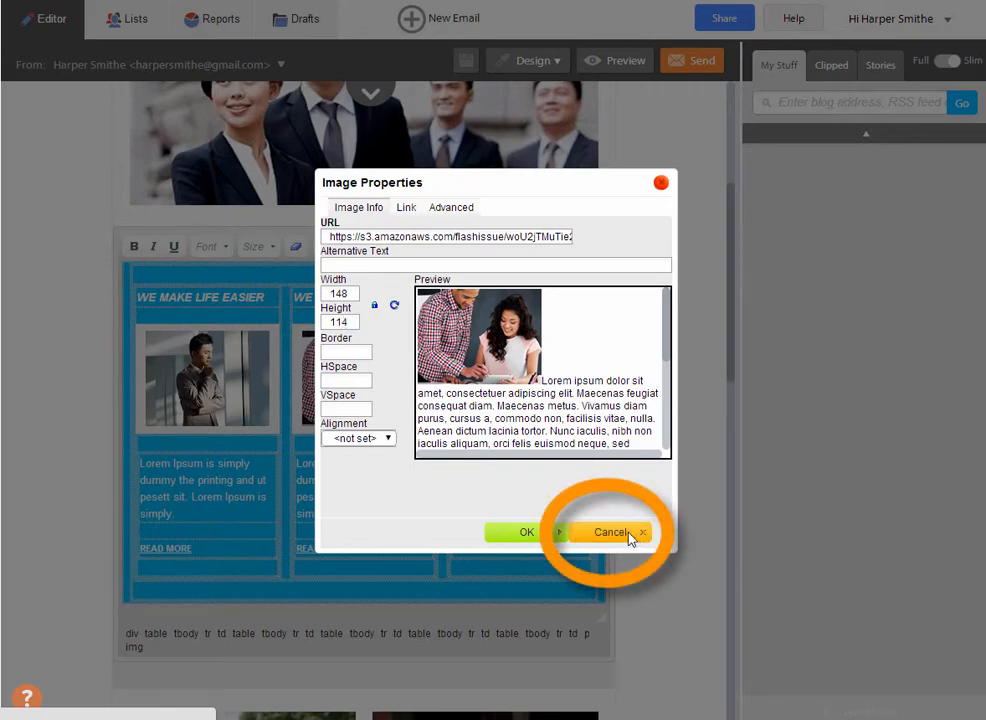
pyautogui.click(612, 532)
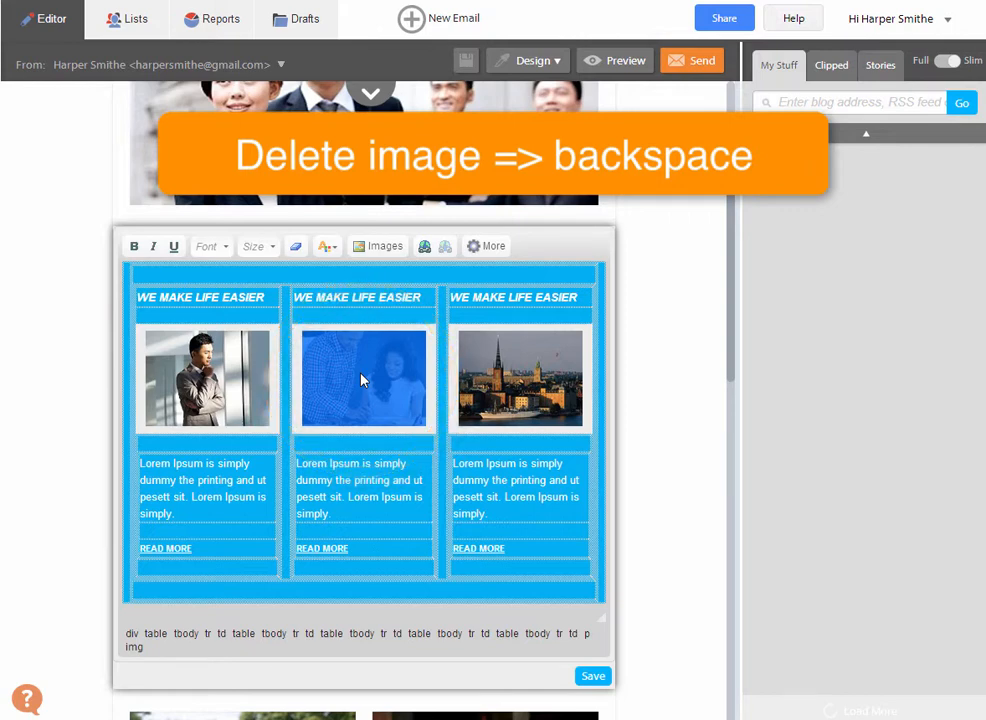
pyautogui.press('backspace')
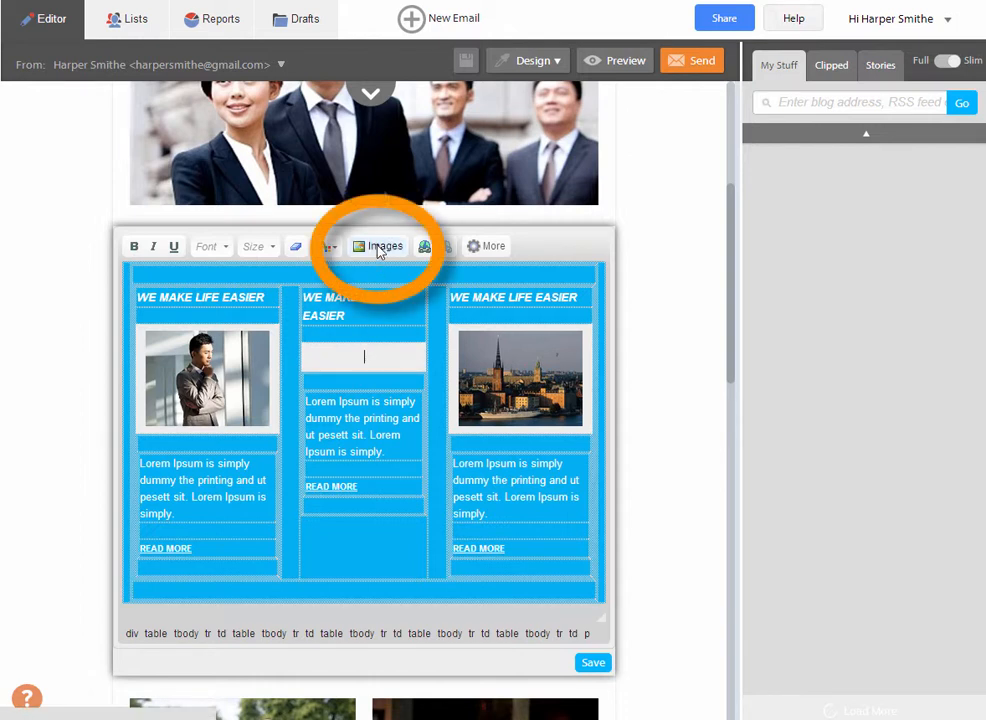
pyautogui.click(384, 246)
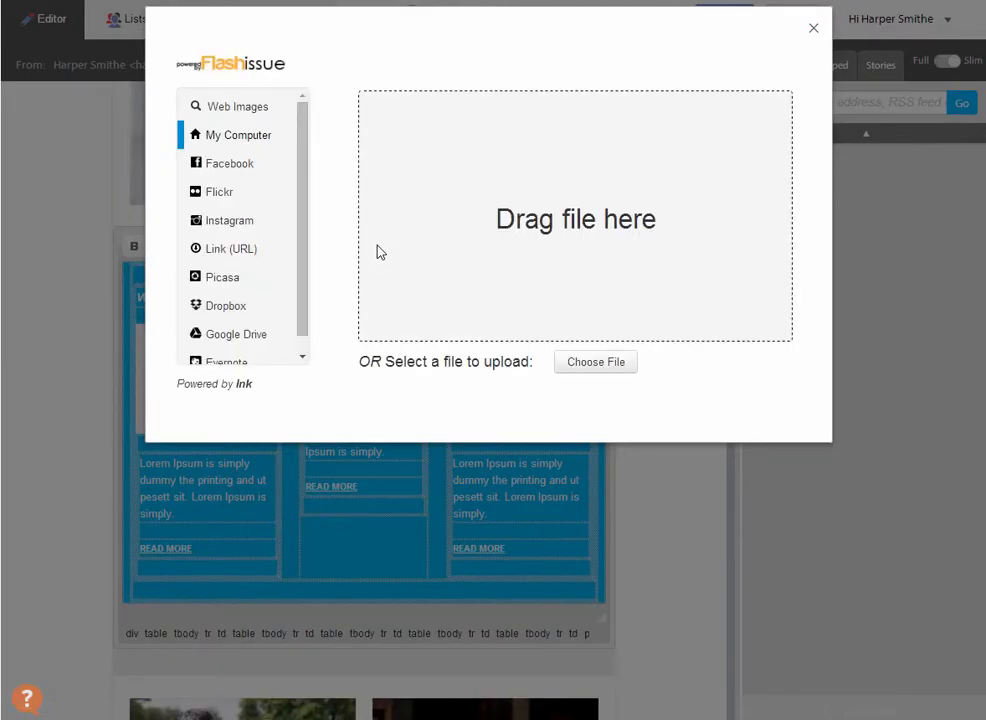
pyautogui.moveTo(324, 72)
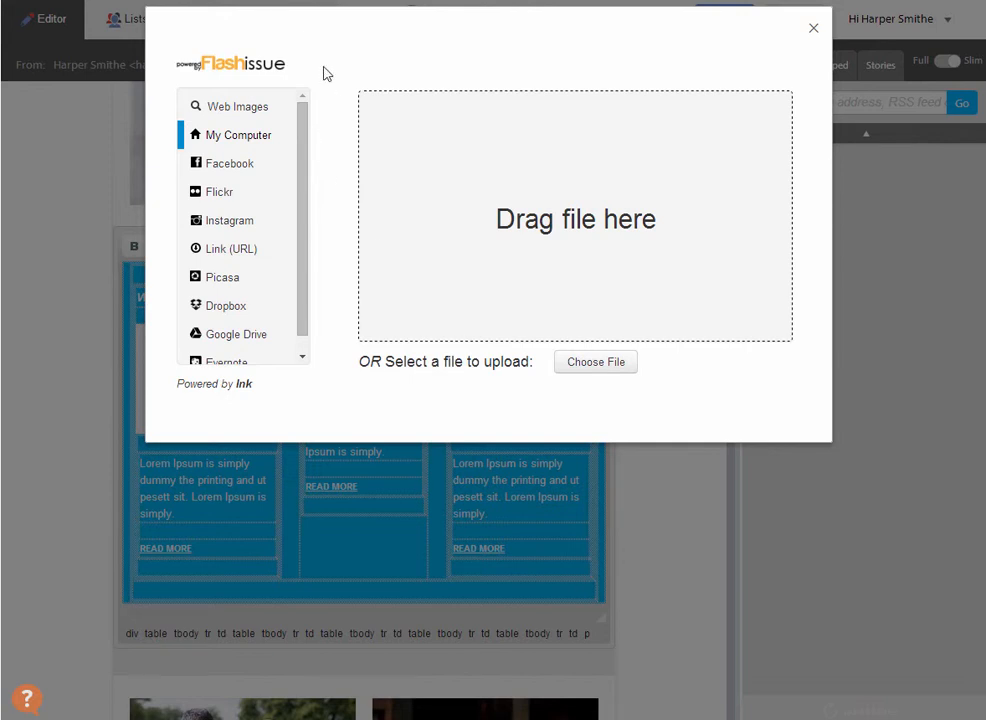
# - Search Web Images for 'cats' and upload the 'Cat in a box!!!!' photo
pyautogui.click(238, 106)
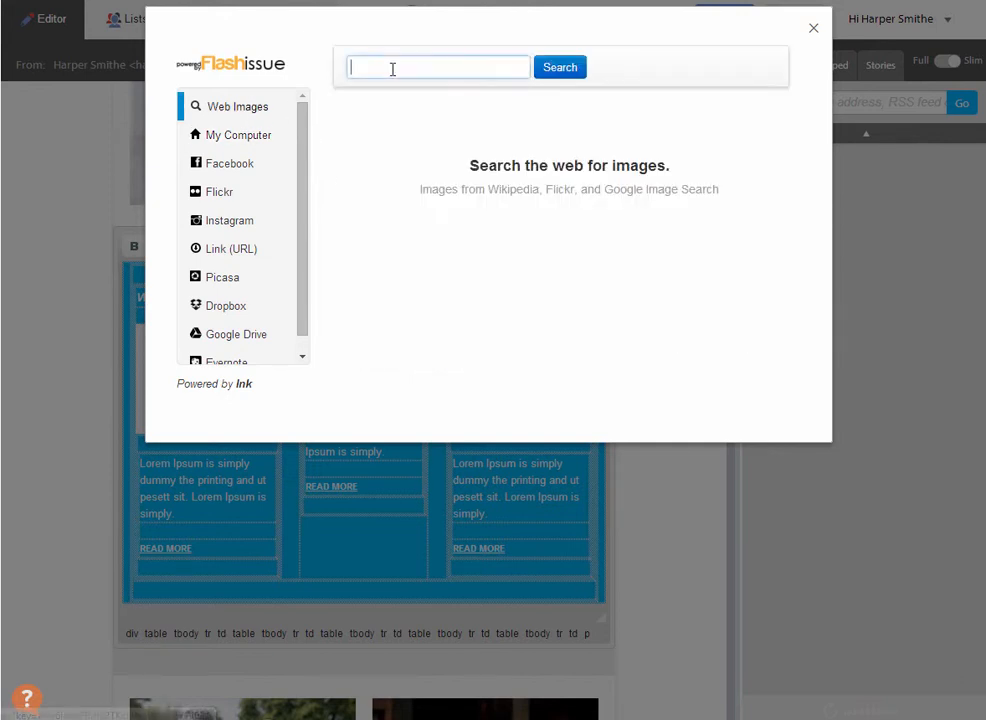
pyautogui.write('cats')
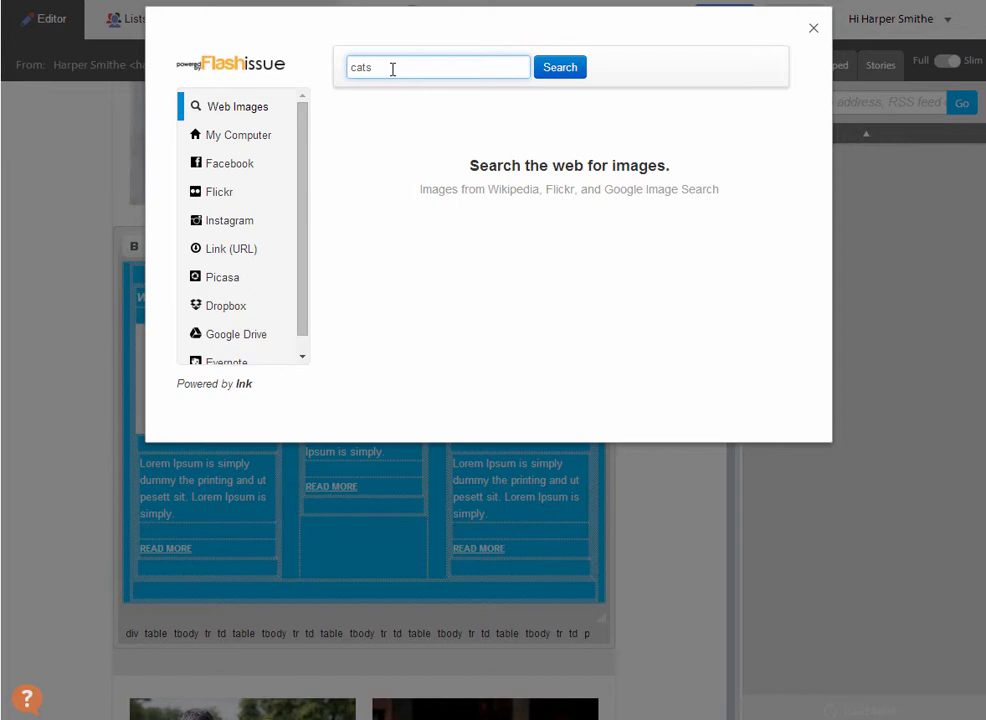
pyautogui.click(560, 68)
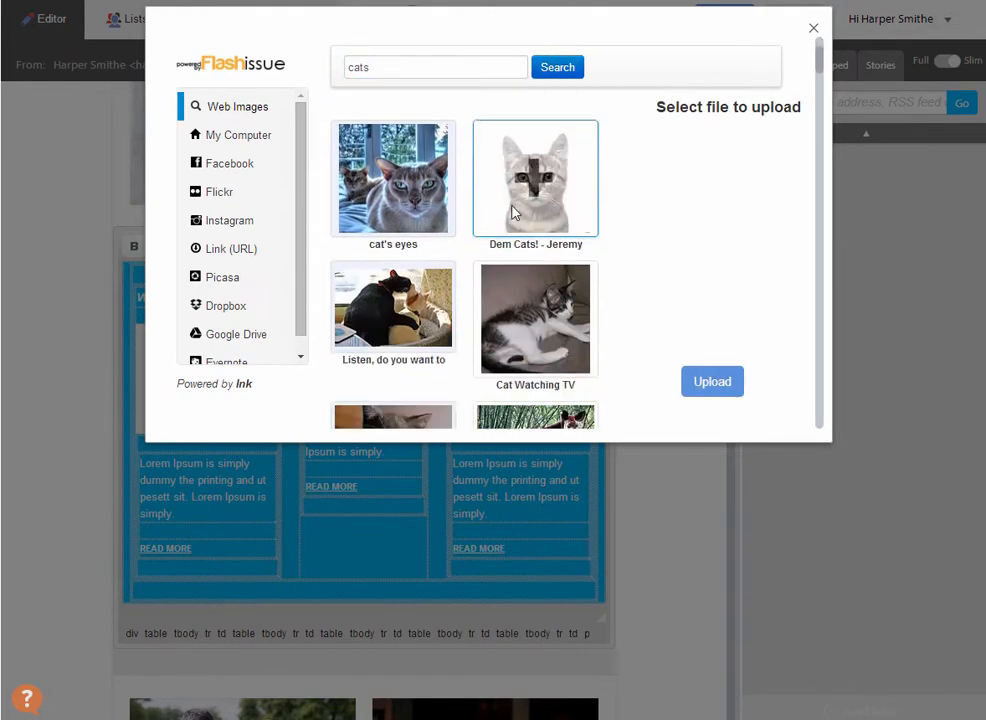
pyautogui.scroll(-3)
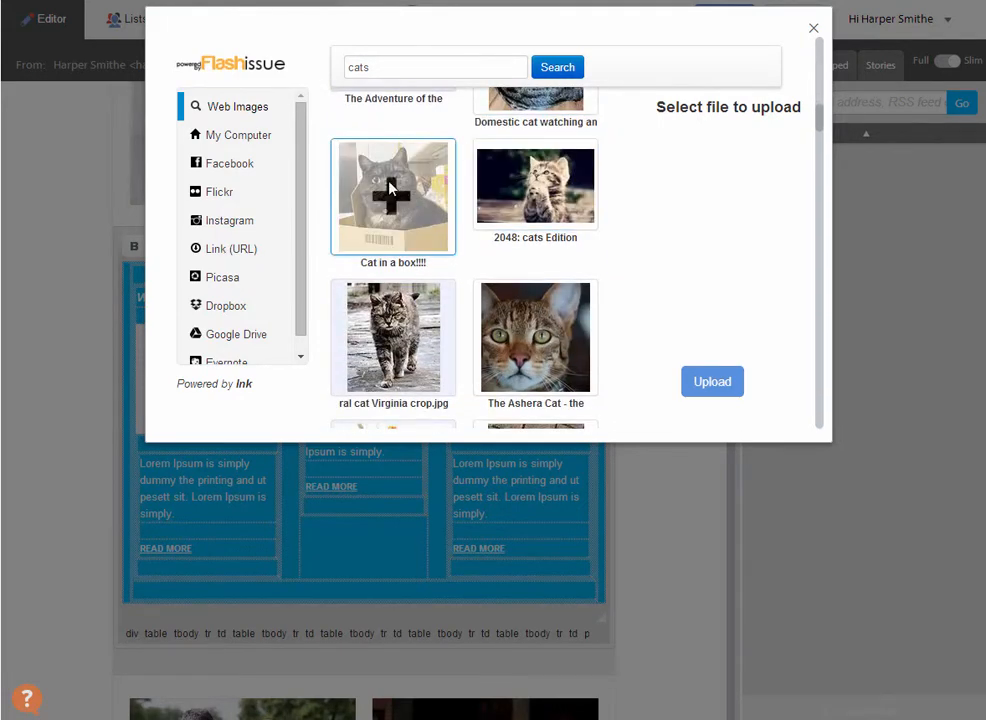
pyautogui.click(392, 198)
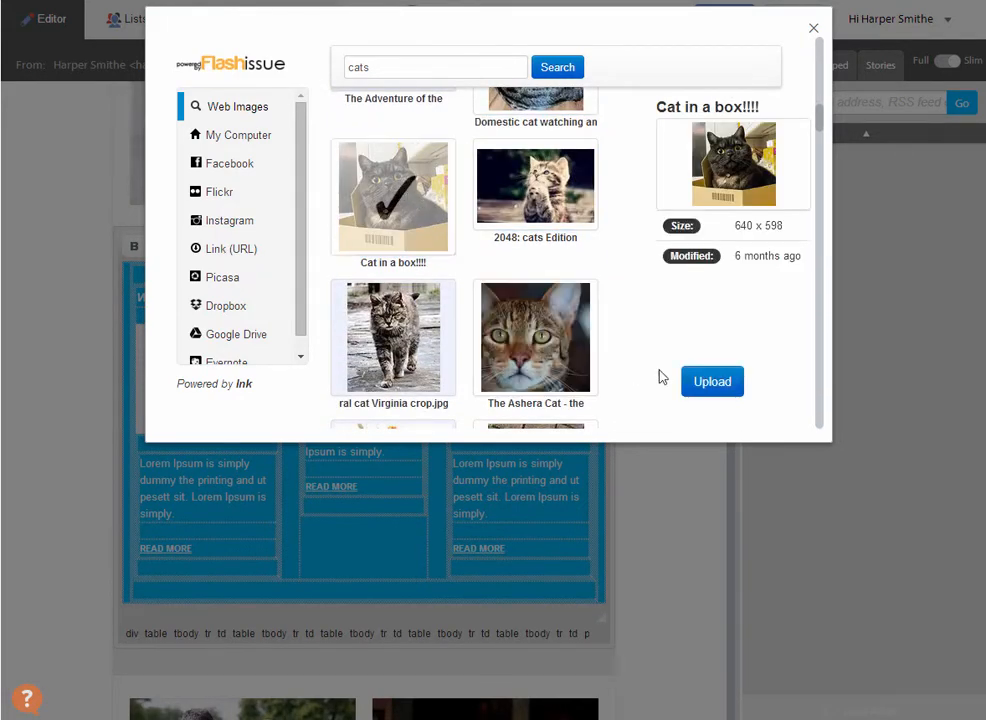
pyautogui.click(812, 28)
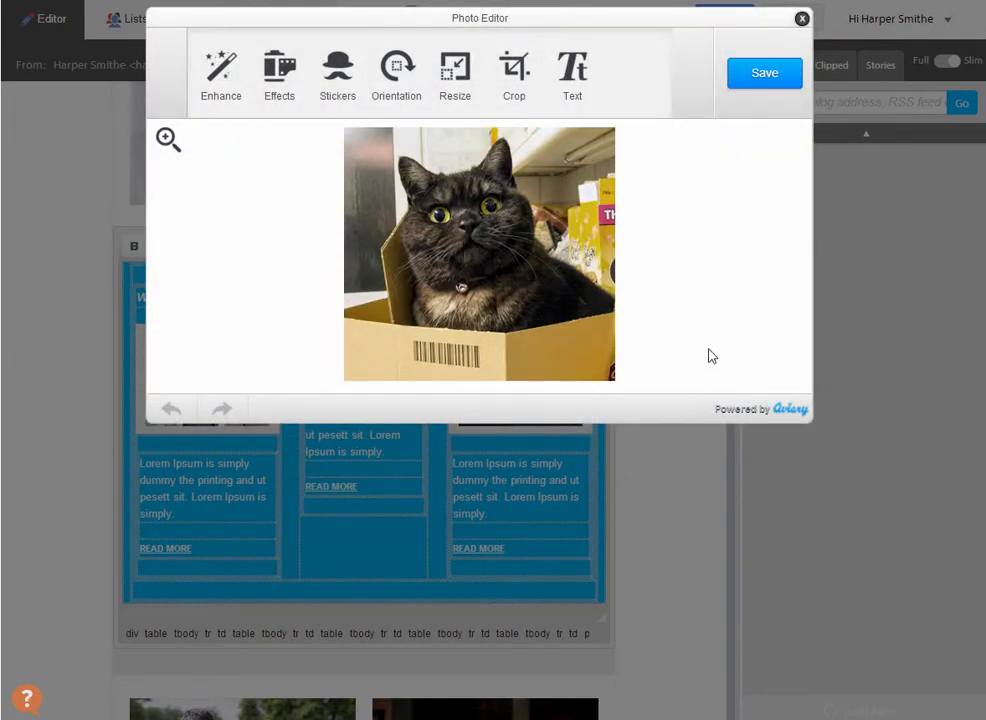
# - Start a Custom crop on the cat photo in the Photo Editor
pyautogui.click(512, 76)
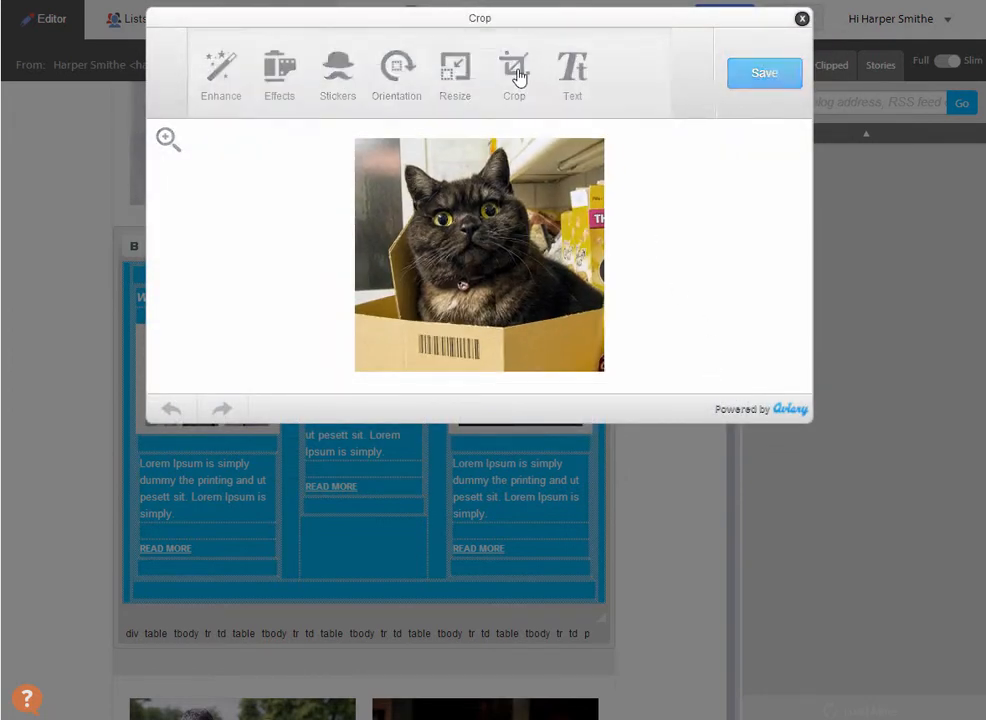
pyautogui.click(512, 76)
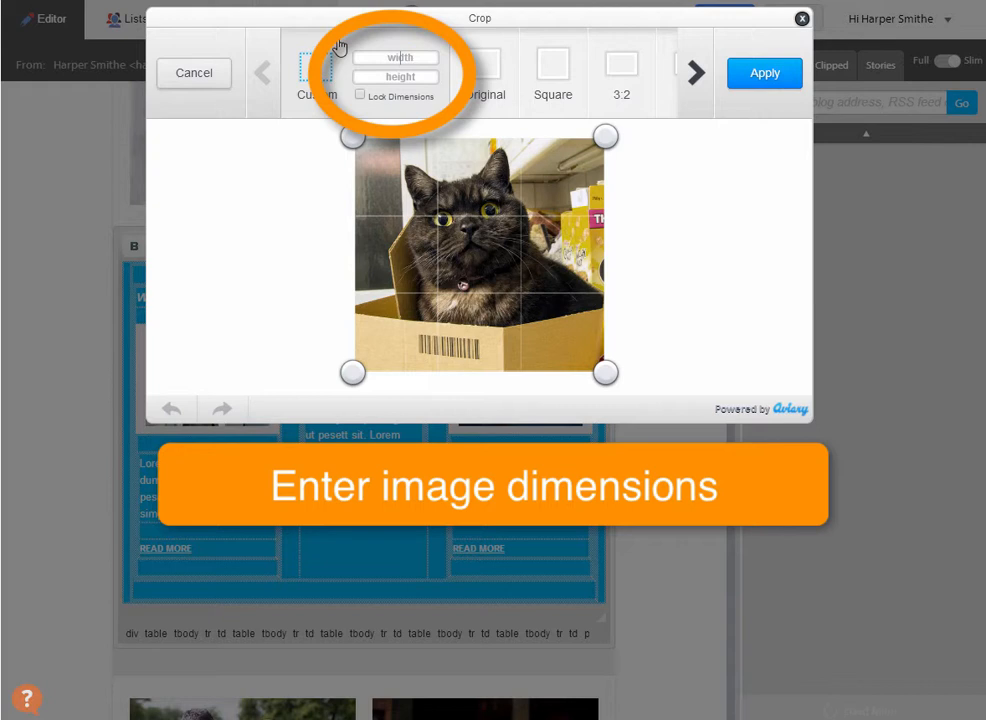
# - Crop the photo to 148×111 with the frame positioned over the cat's eyes
pyautogui.write('148')
pyautogui.click(396, 76)
pyautogui.write('111')
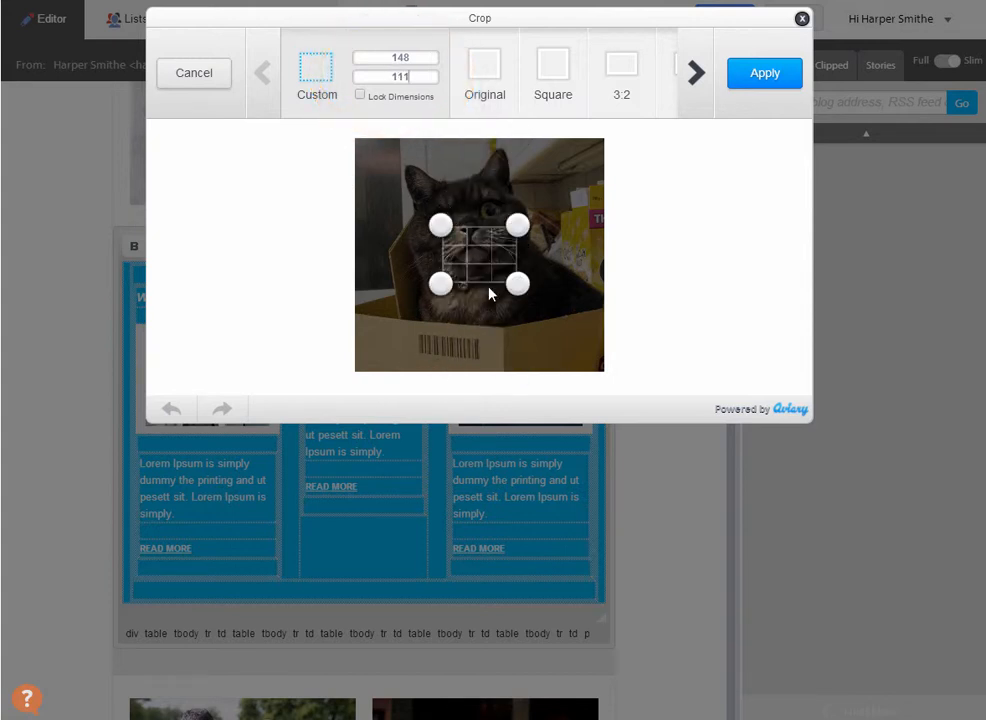
pyautogui.moveTo(480, 256); pyautogui.dragTo(480, 220)
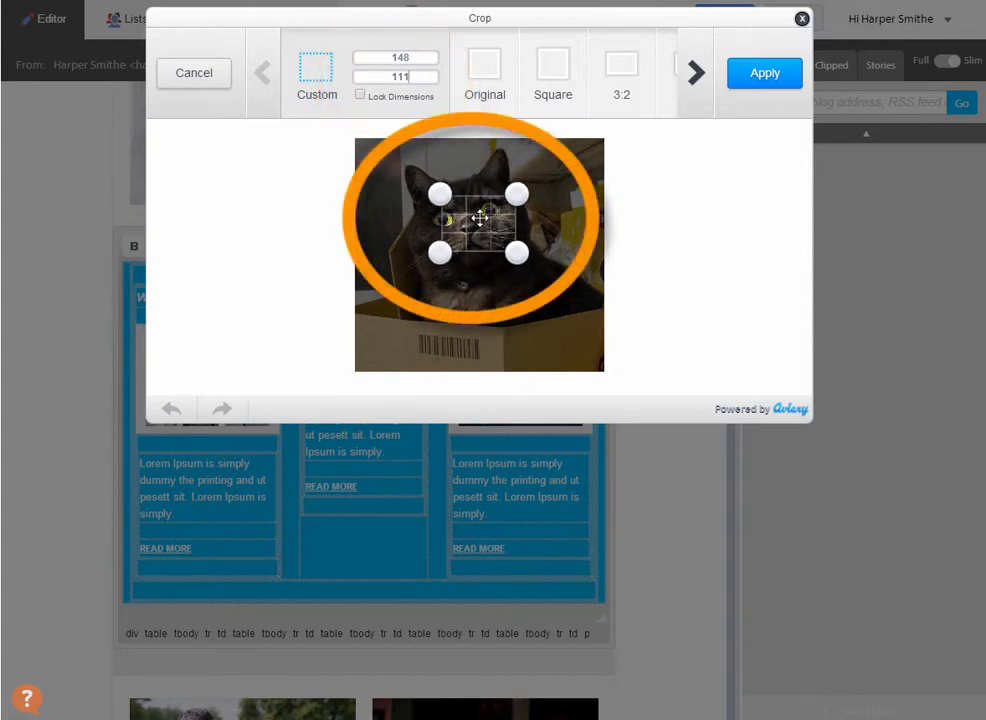
pyautogui.moveTo(480, 224); pyautogui.dragTo(470, 218)
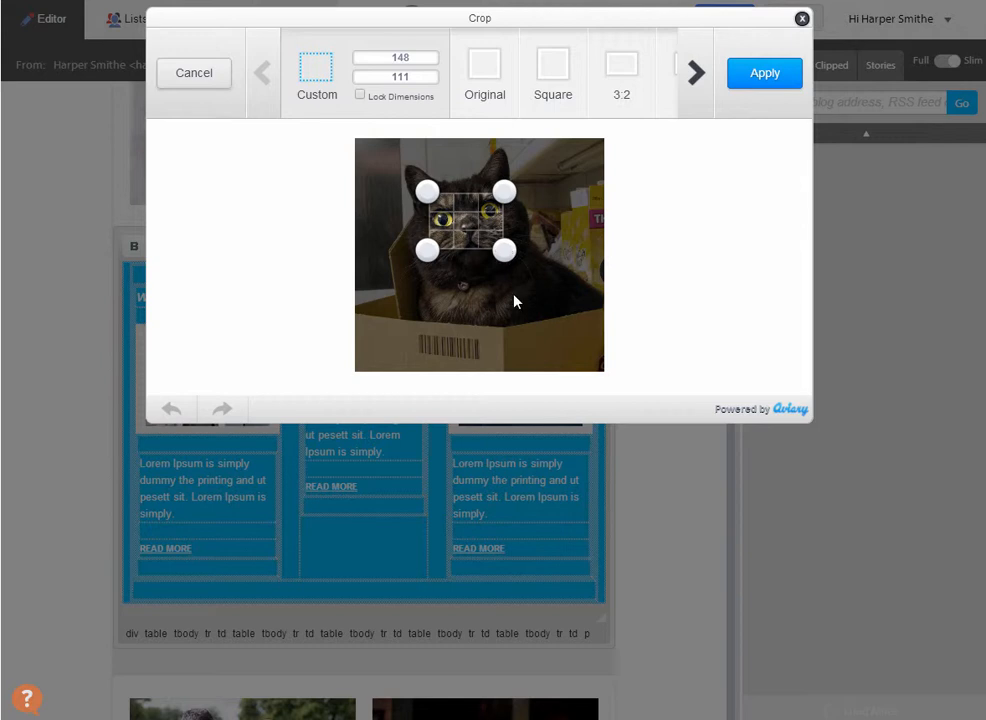
pyautogui.moveTo(458, 244)
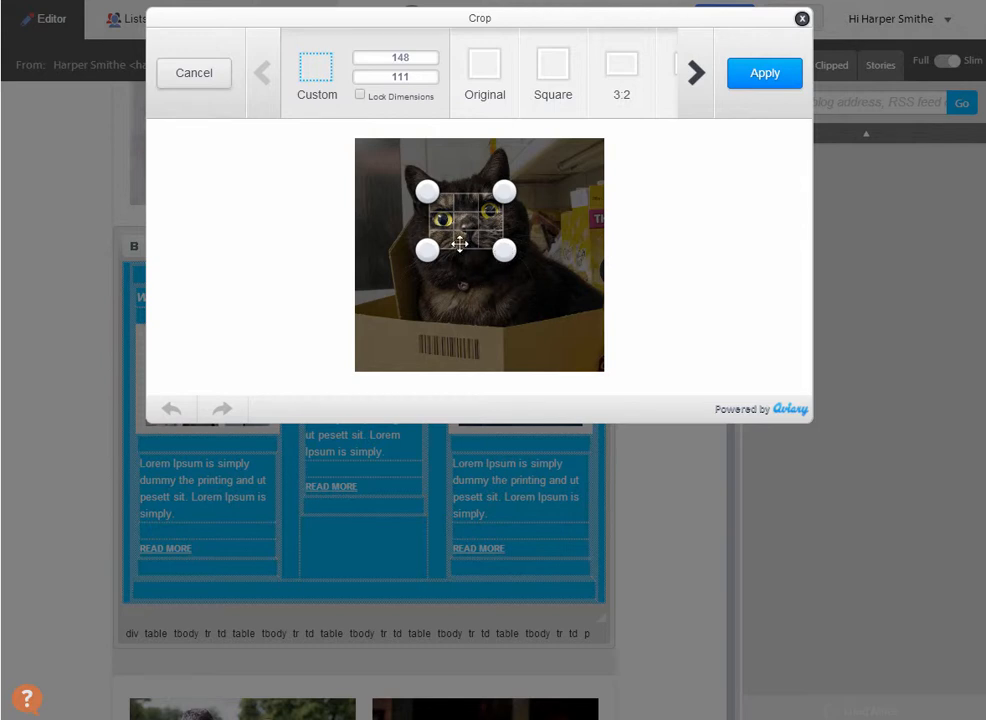
pyautogui.click(764, 72)
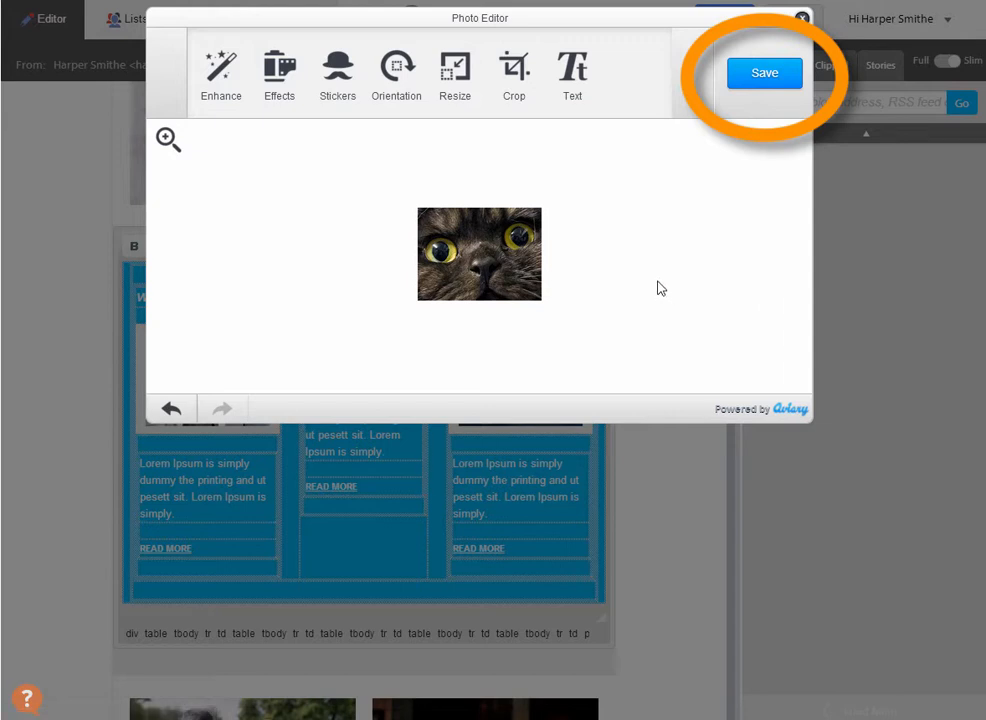
pyautogui.moveTo(692, 216)
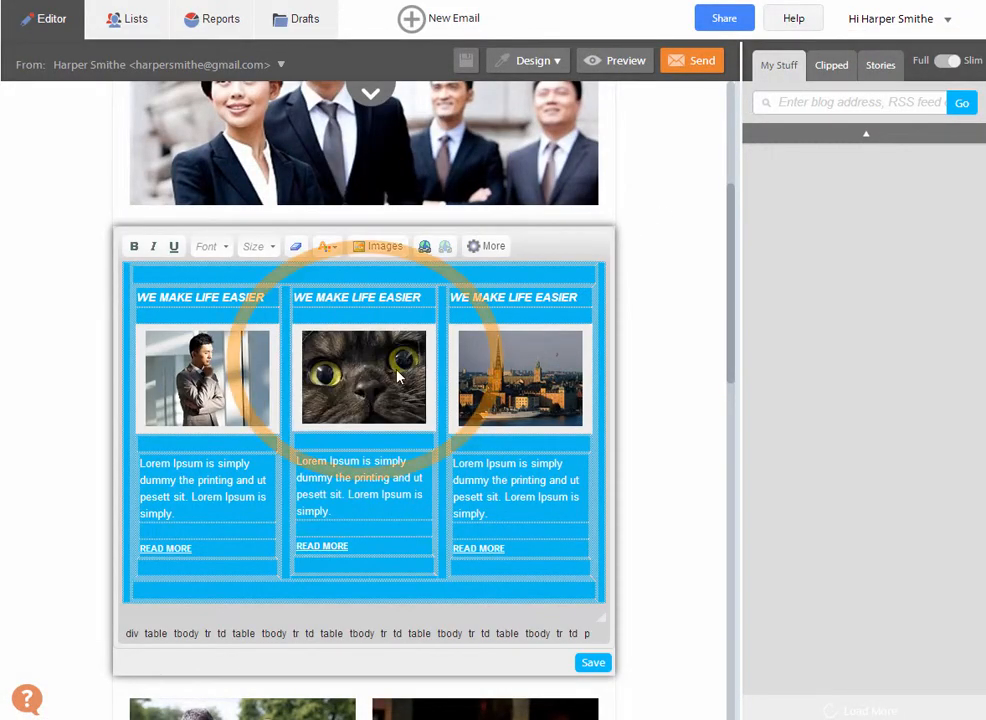
# - Select the cropped cat close-up now sitting in the middle column
pyautogui.click(364, 376)
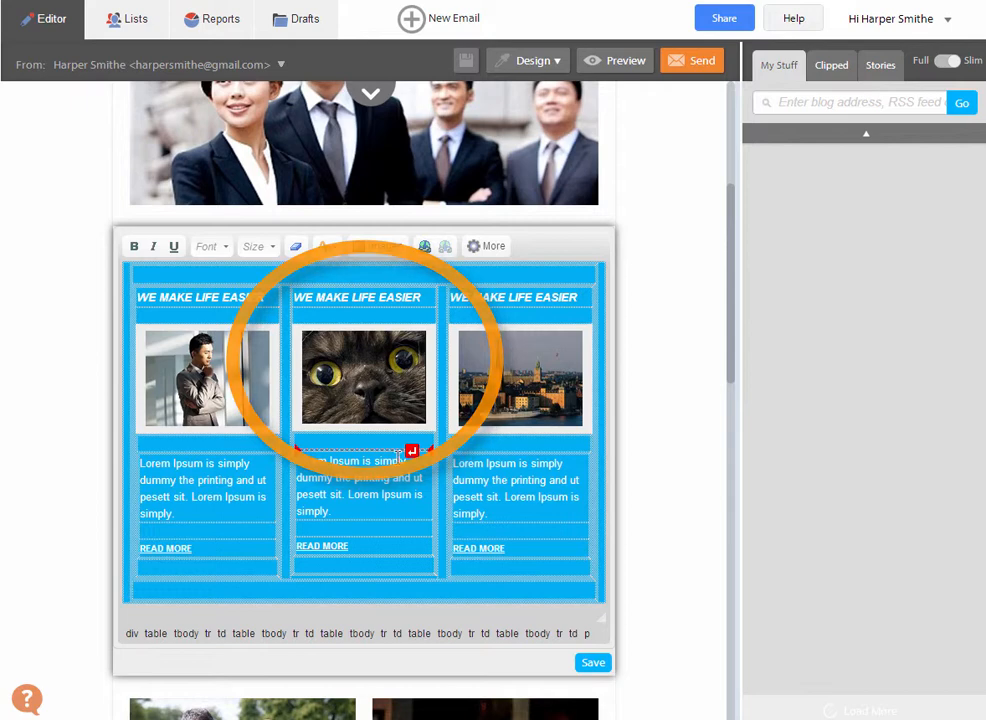